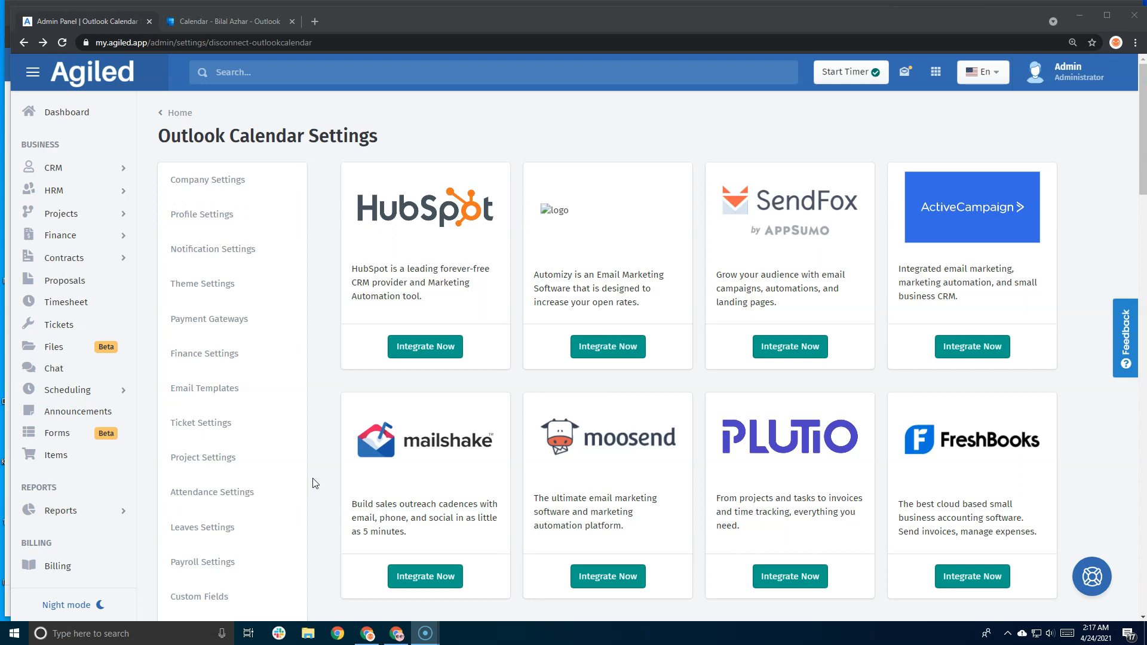
- Scroll the Integrations page until the Outlook Calendar card with Integrate Now is visible
scroll("down", 3)
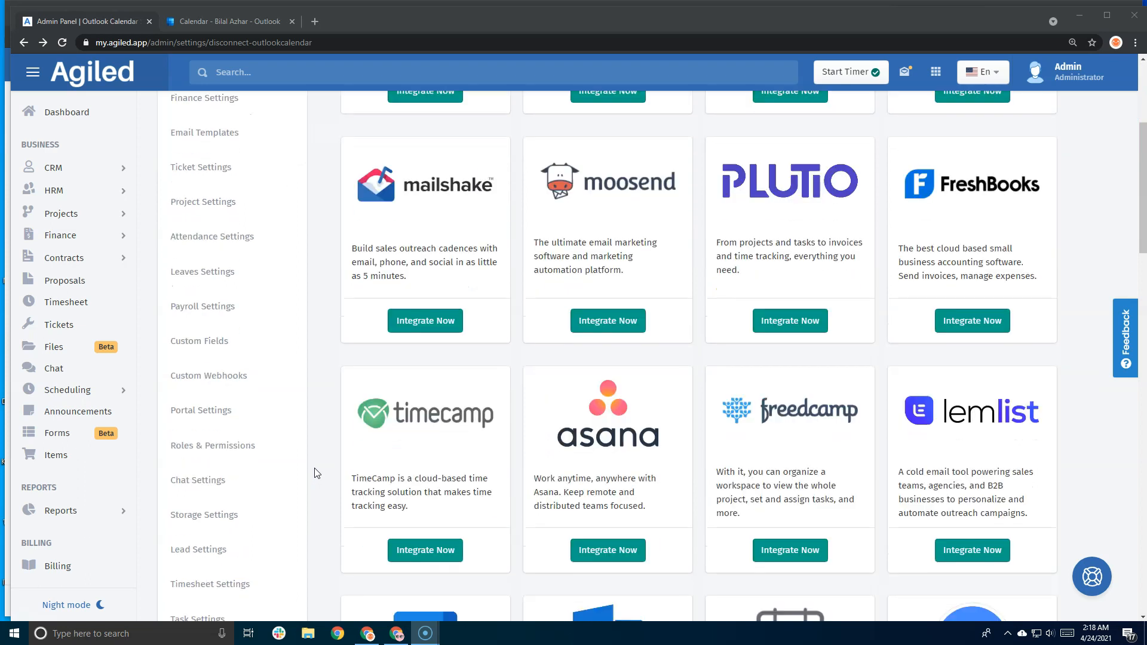
scroll("down", 3)
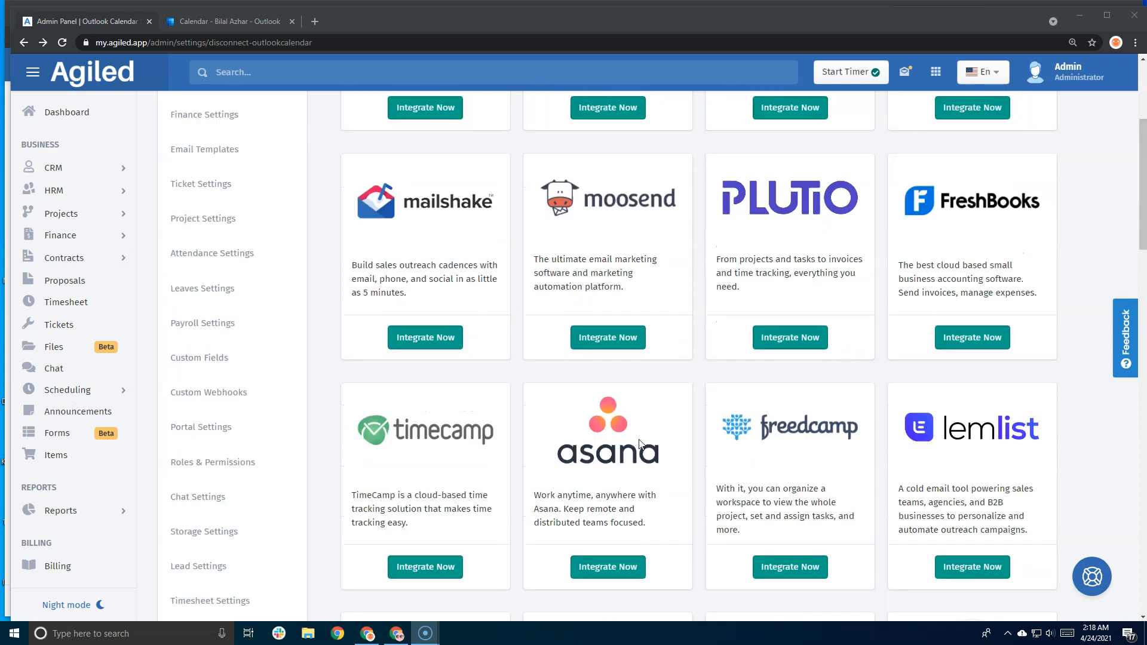
scroll("down", 3)
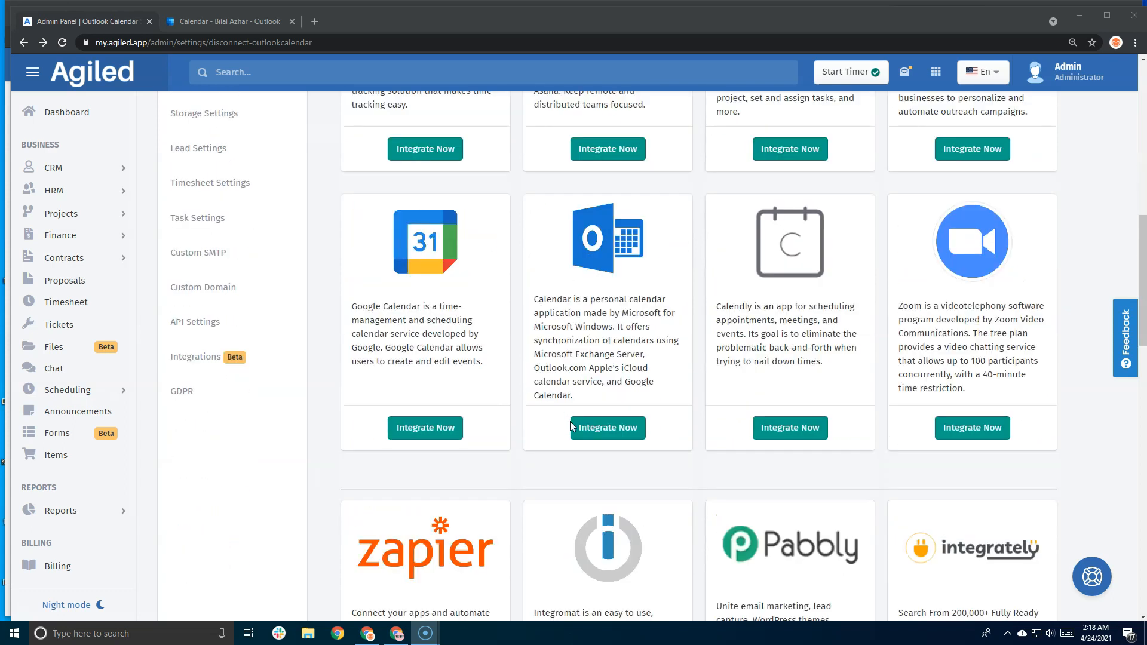
- Start Integrate Now for Outlook Calendar and approve Microsoft access with Yes
left_click(607, 428)
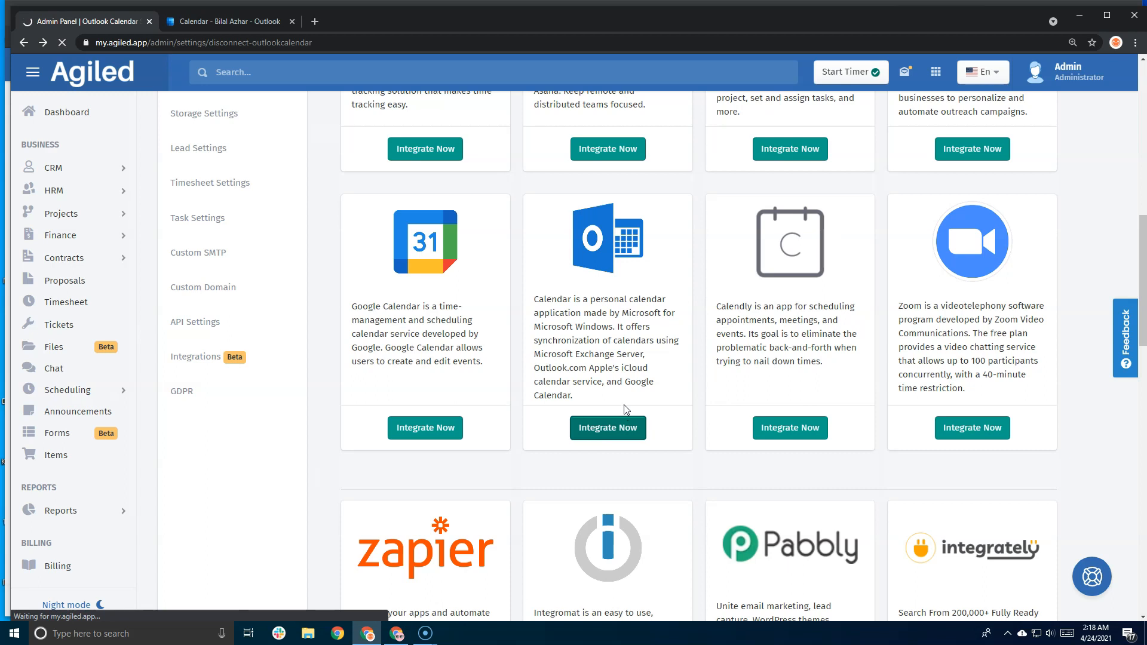
left_click(607, 428)
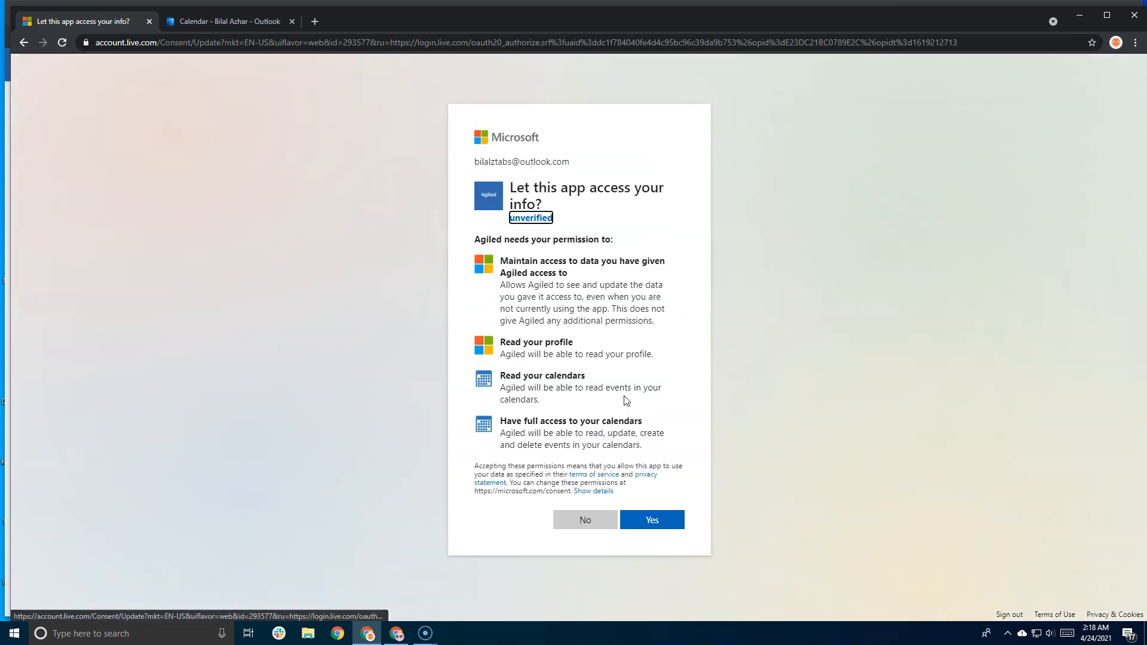
left_click(650, 520)
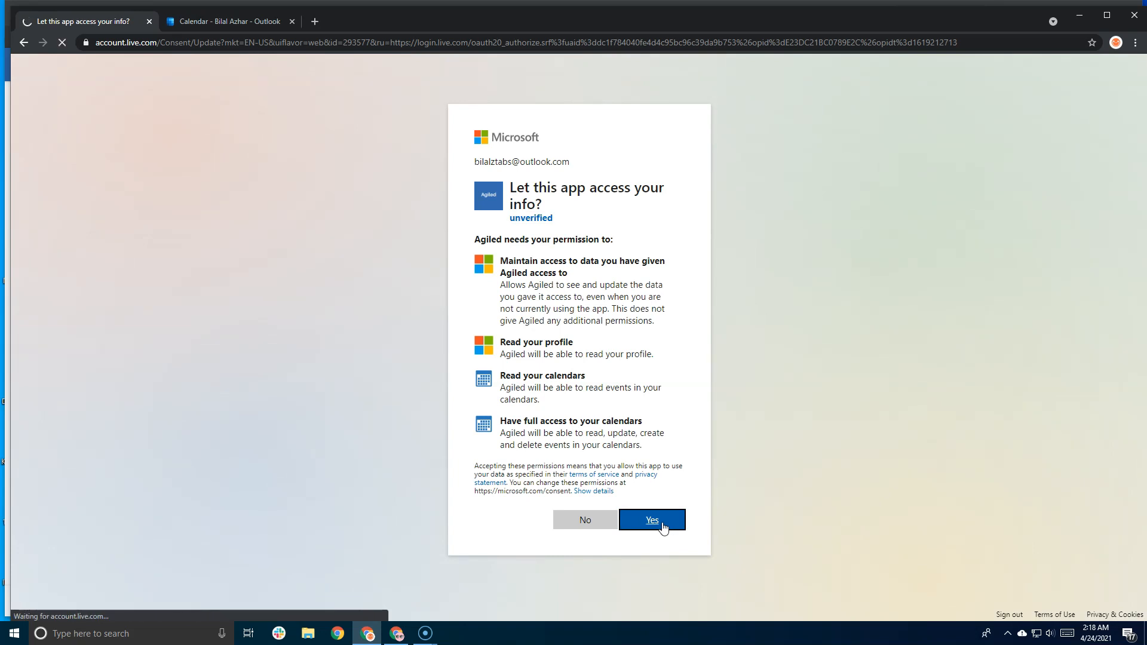
mouse_move(637, 535)
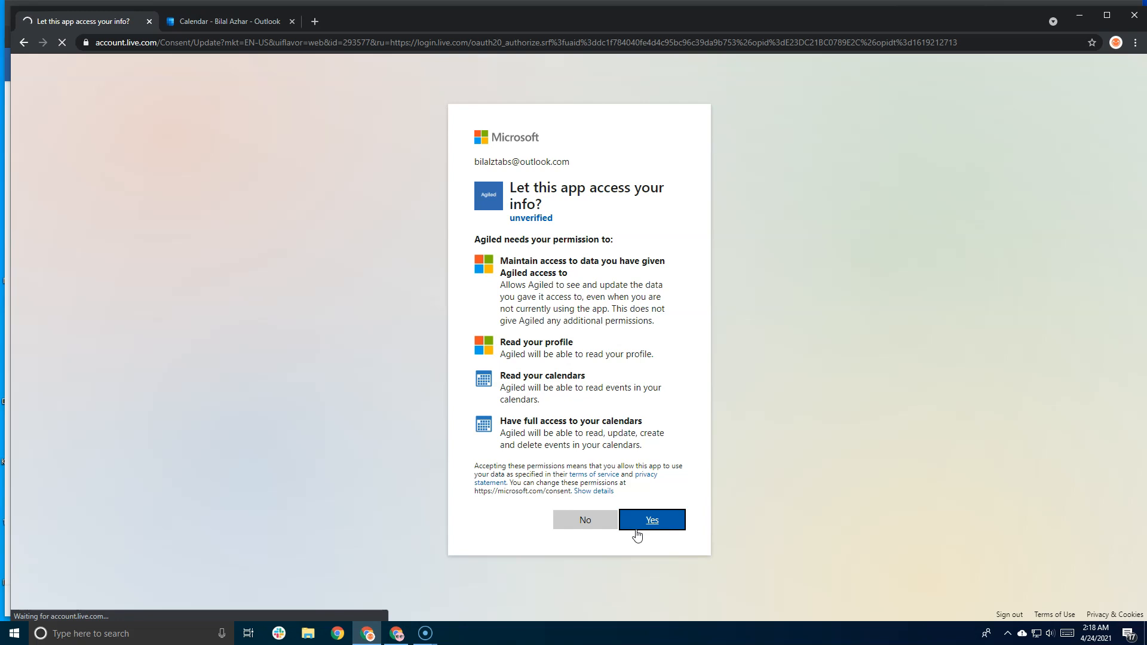
left_click(650, 520)
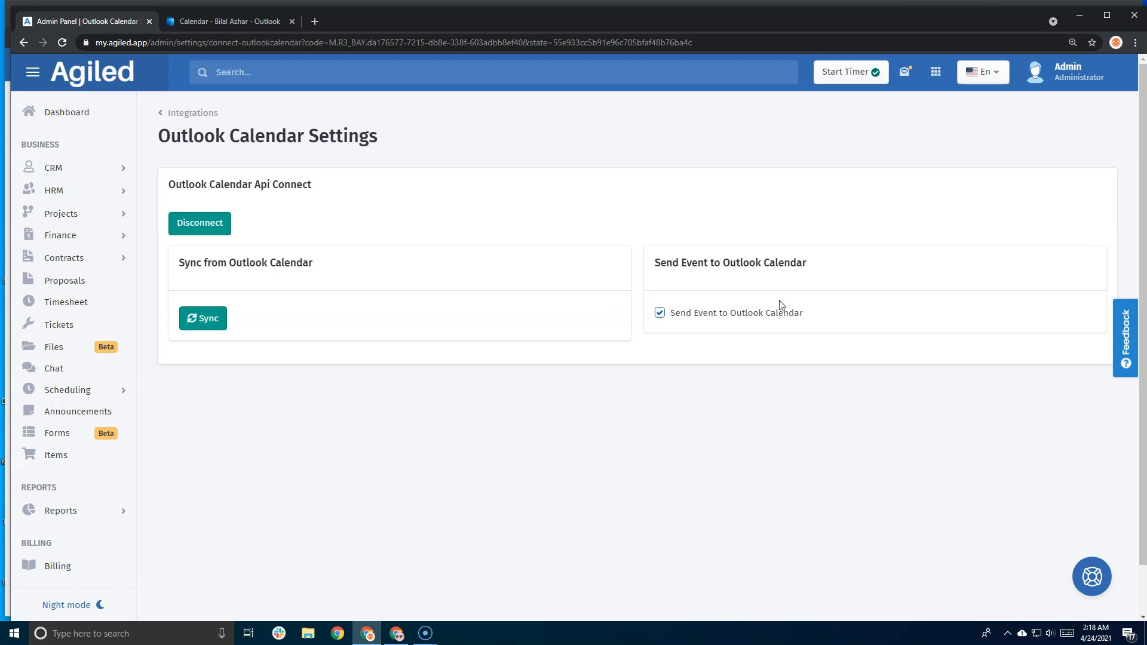
mouse_move(659, 321)
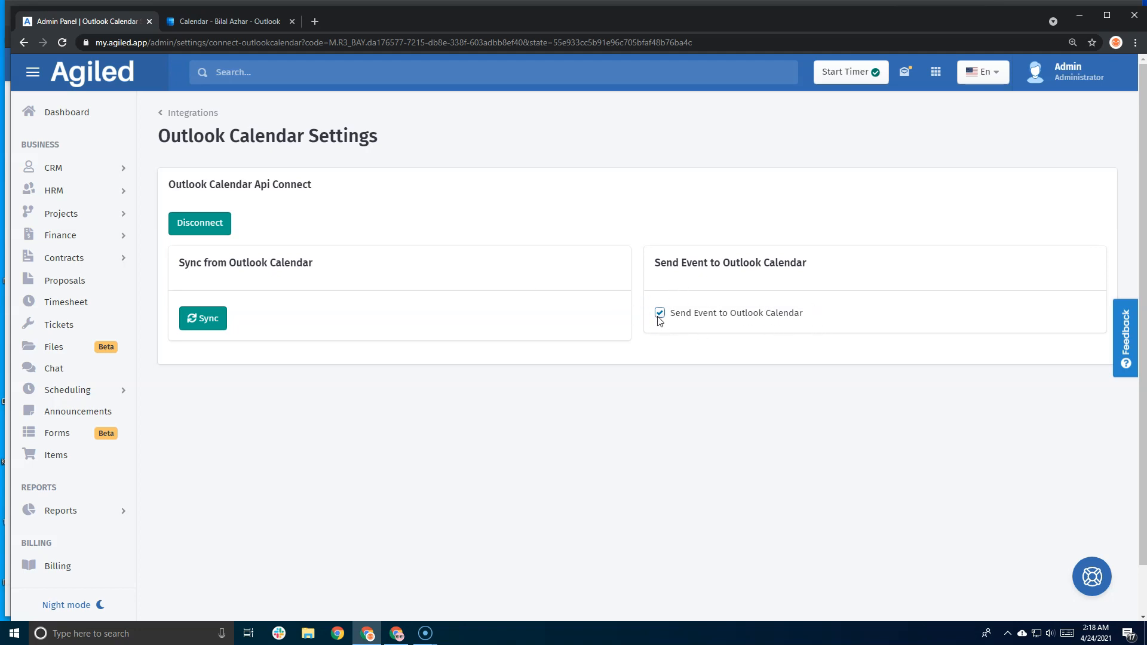
mouse_move(822, 313)
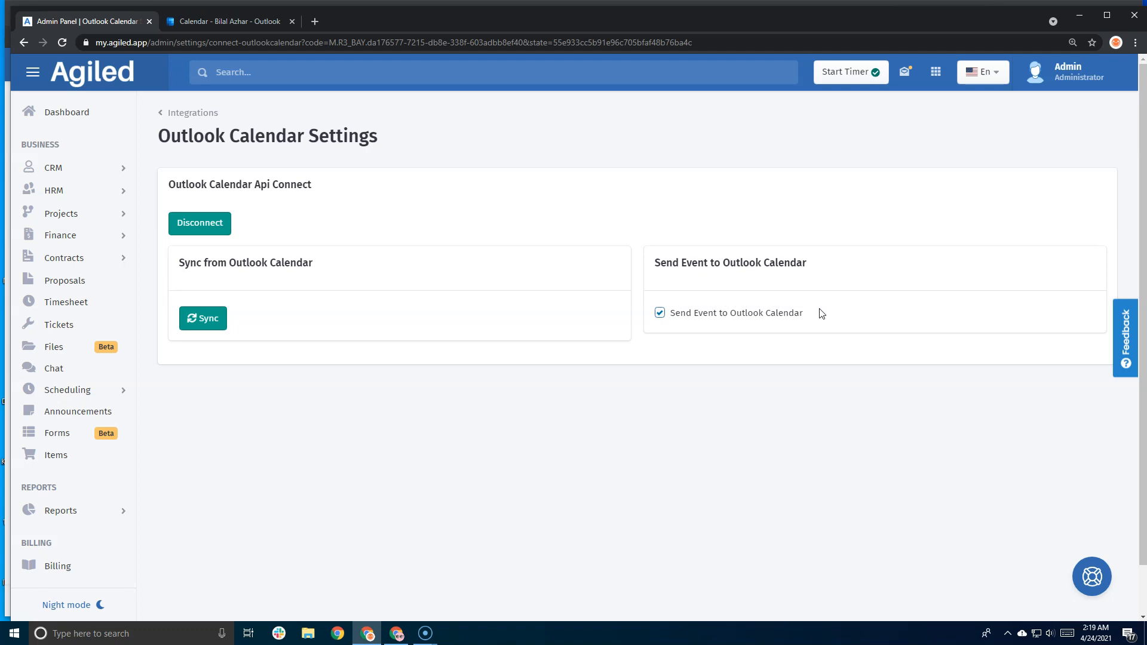
mouse_move(325, 352)
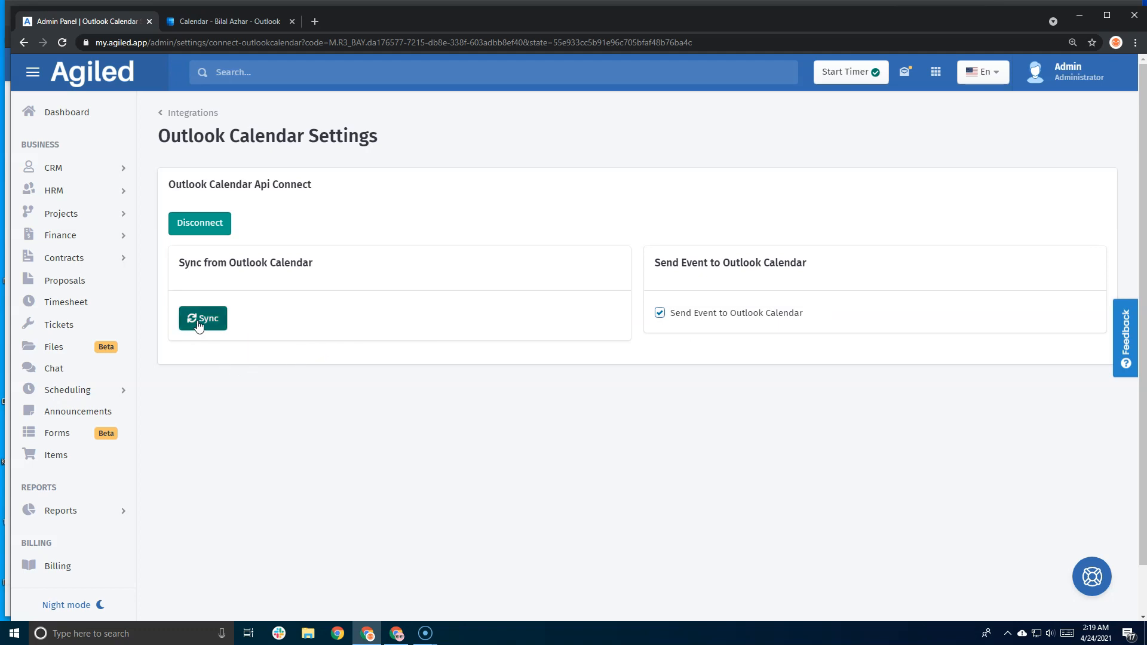
- Run Sync on Outlook Calendar Settings, keeping Send Event to Outlook Calendar enabled
left_click(203, 318)
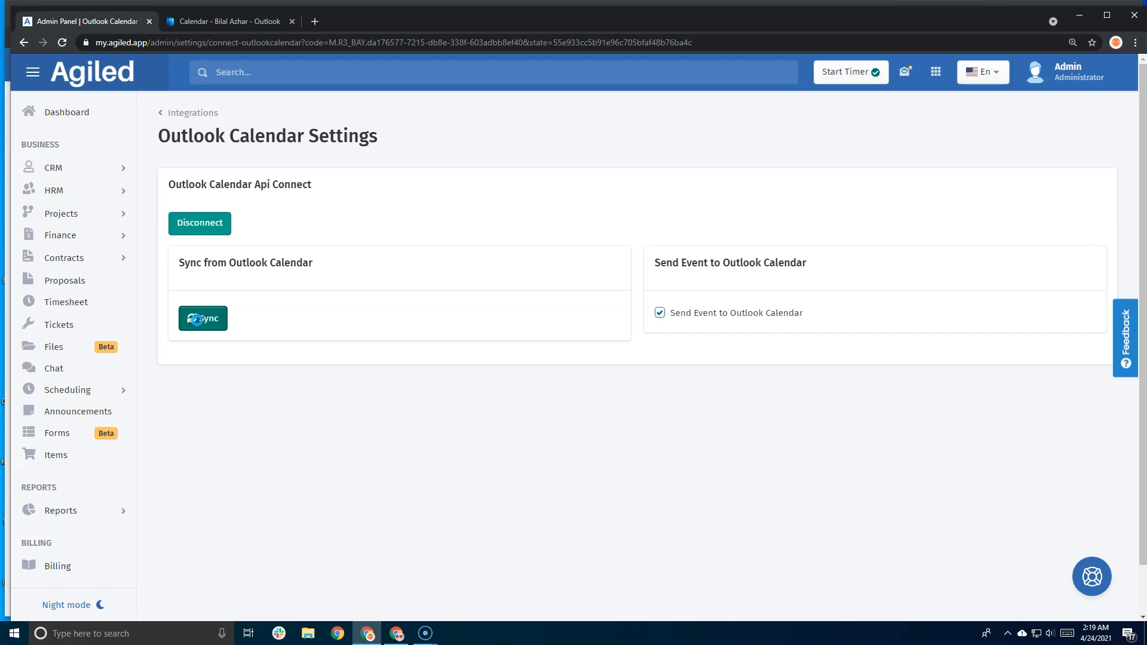
left_click(203, 318)
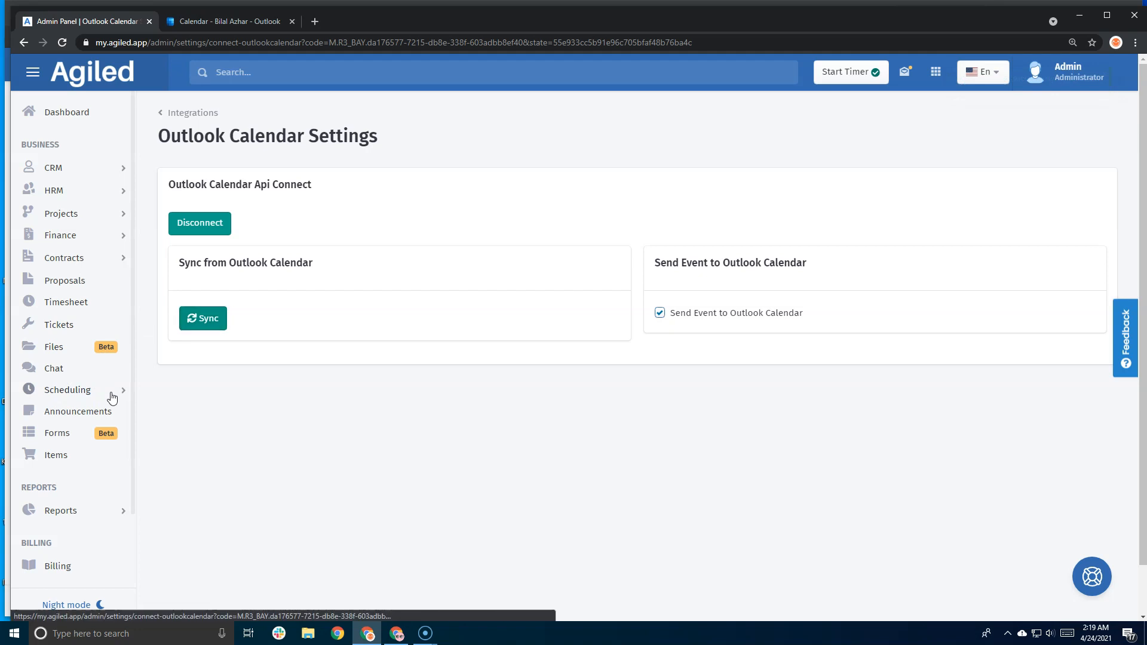
- Launch Scheduling > Events in a new tab and view the April 2021 Events calendar
right_click(81, 433)
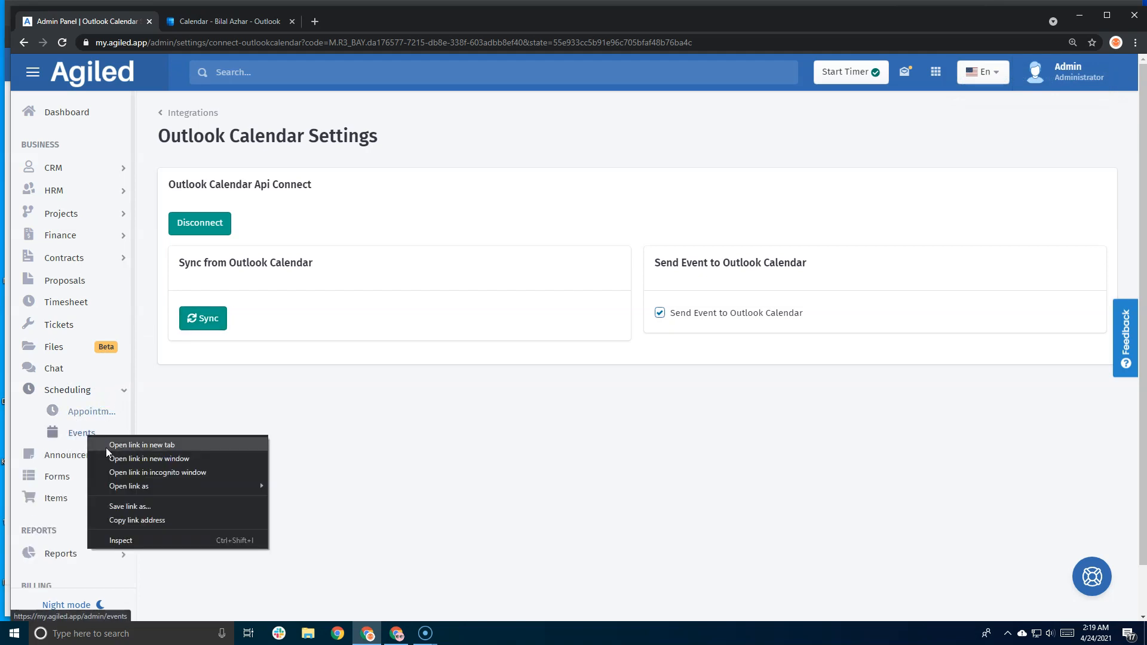
left_click(141, 445)
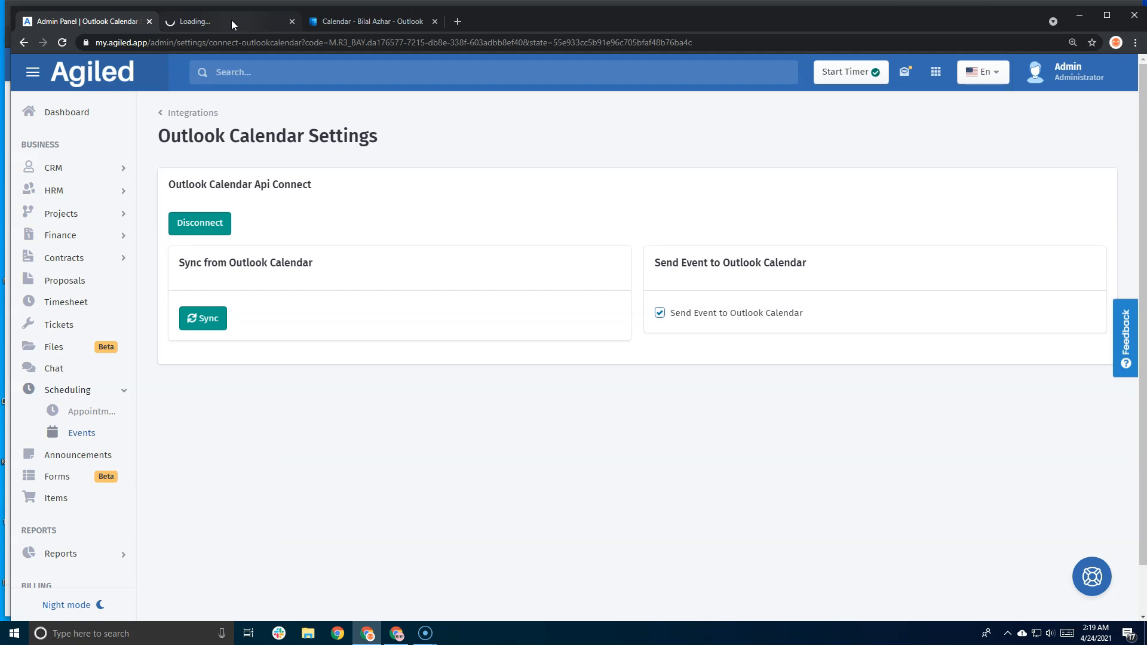
left_click(369, 23)
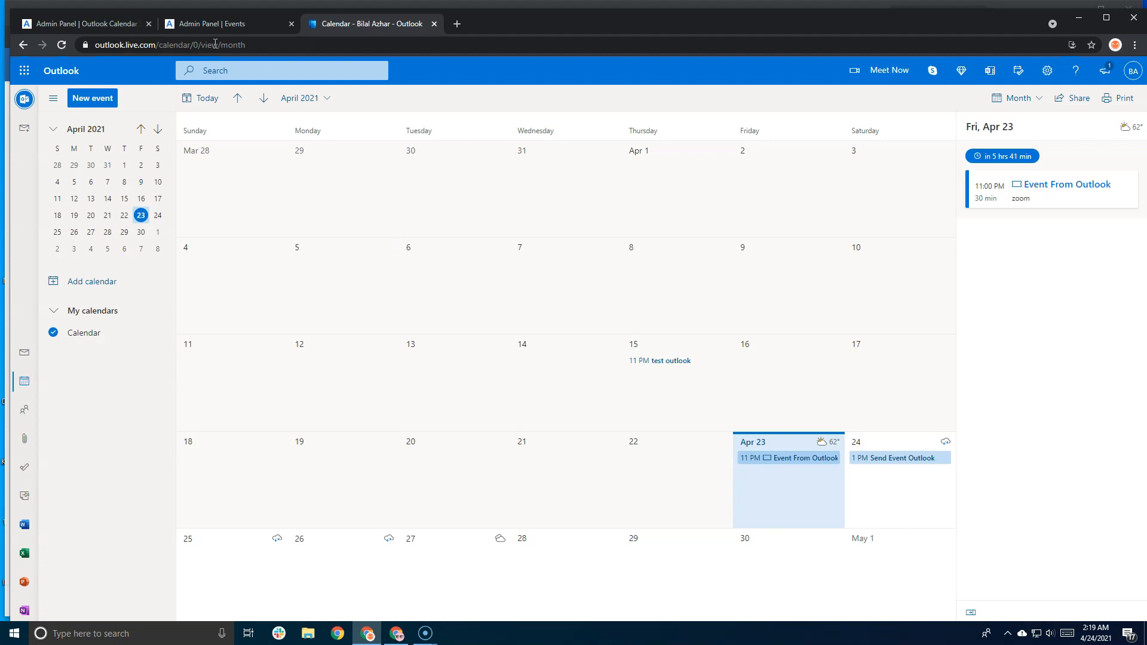
left_click(227, 24)
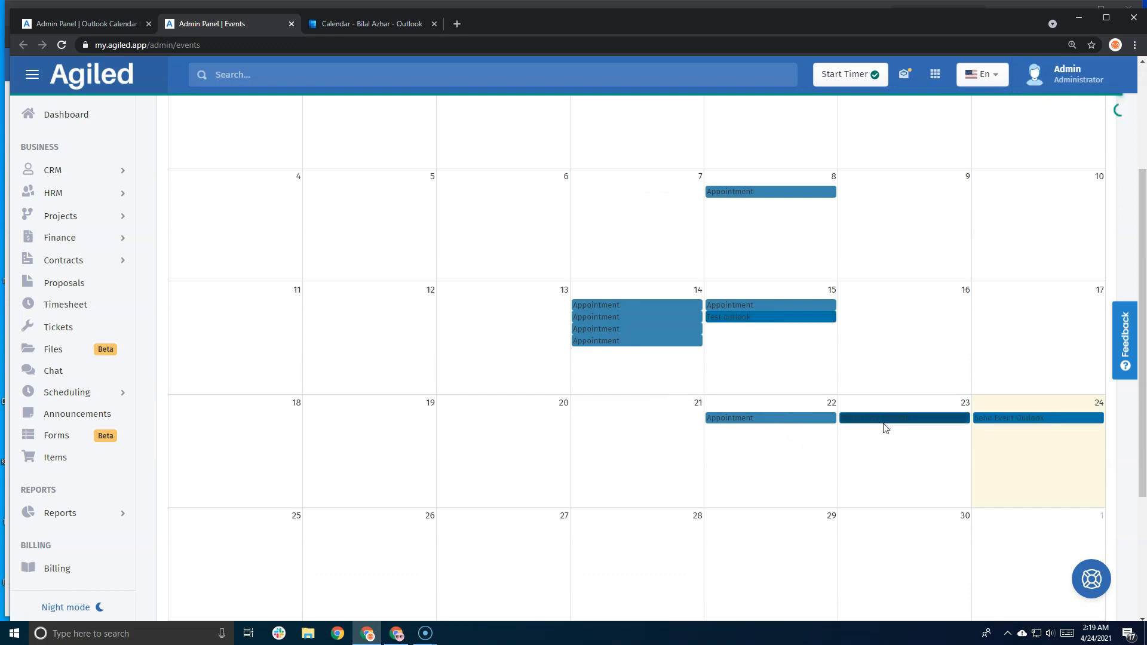
scroll("up", 3)
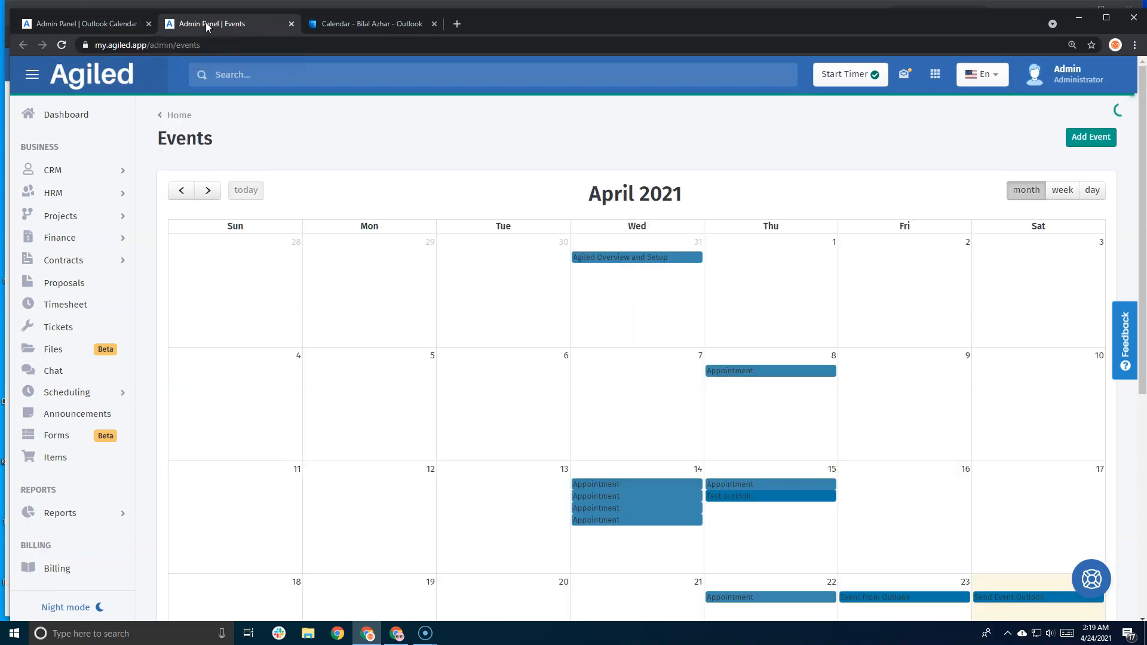
mouse_move(866, 197)
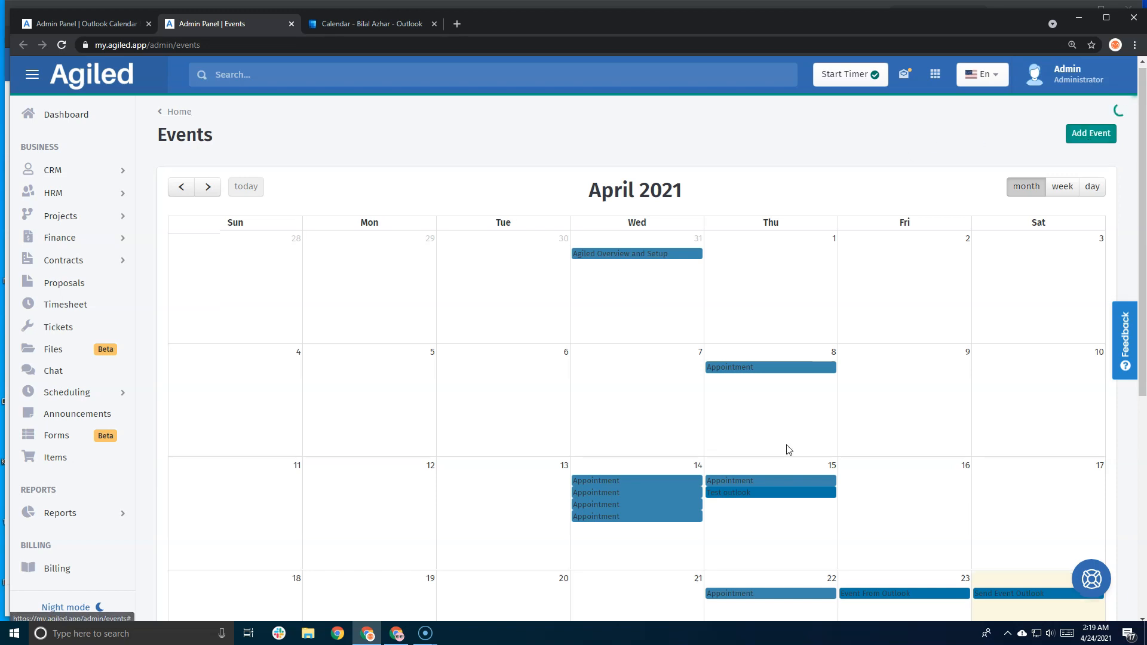
- Name the event 'Agiled Outlook Integration Launch', colour purple, location zoom video, description 'This is description'
scroll("down", 3)
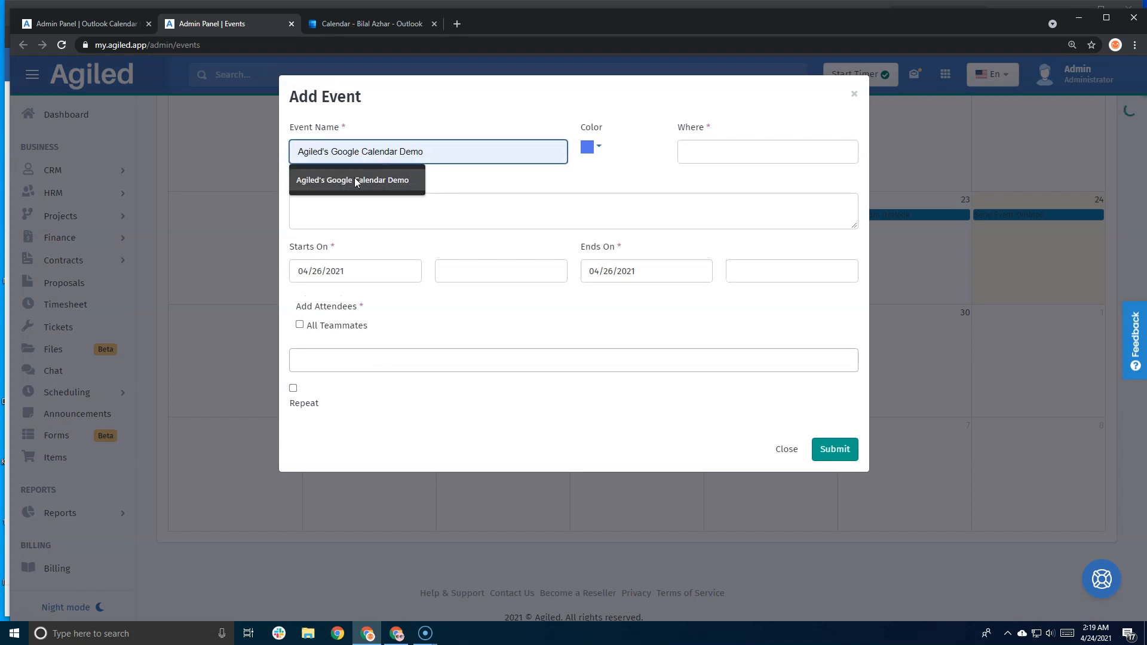
type("P")
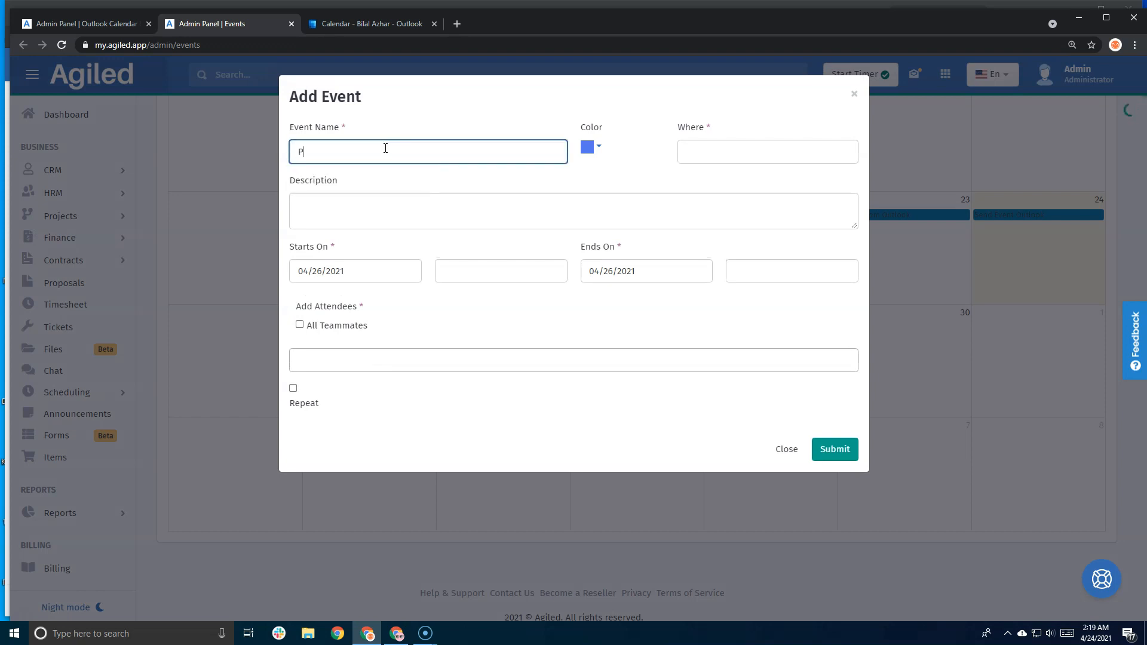
type("Ai")
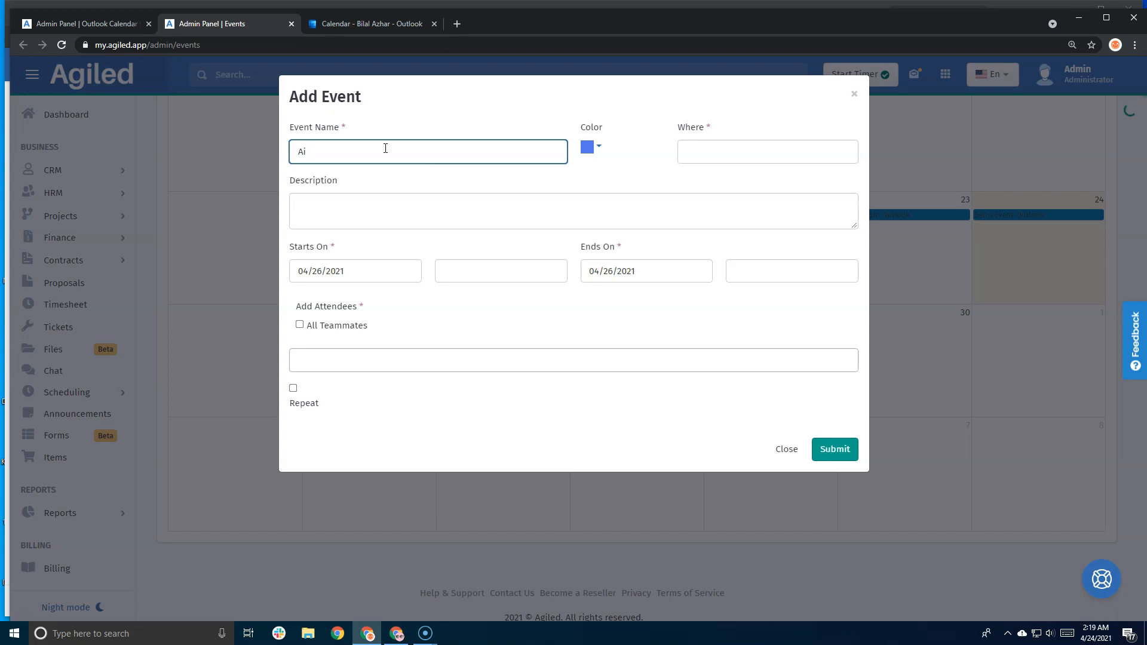
type("giled Outl")
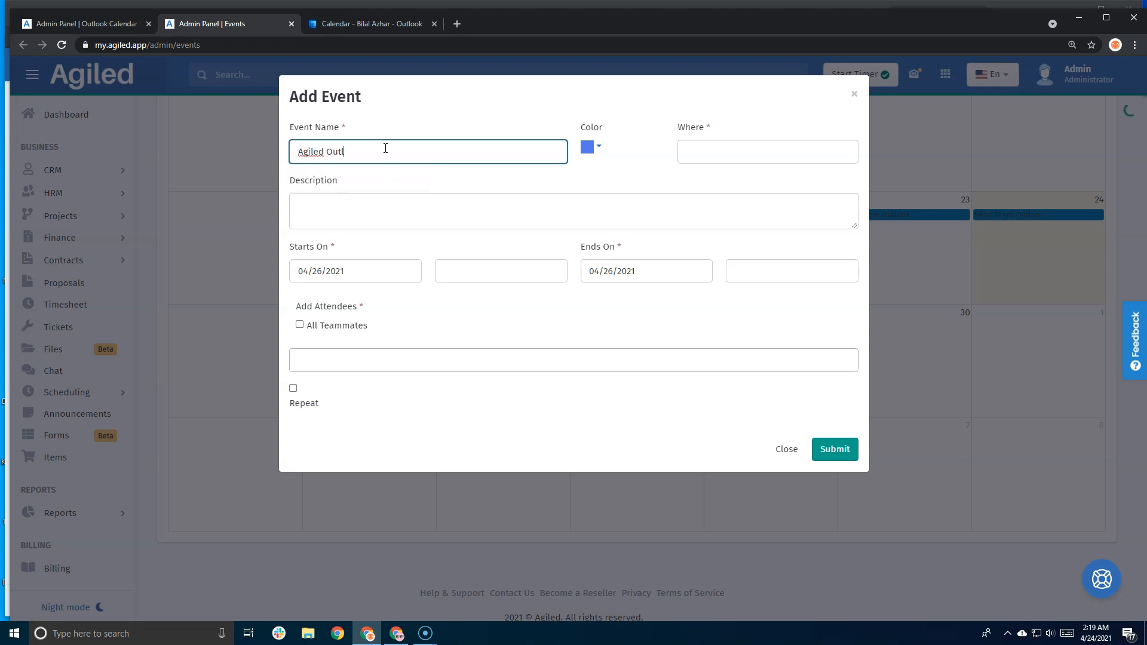
type("okk")
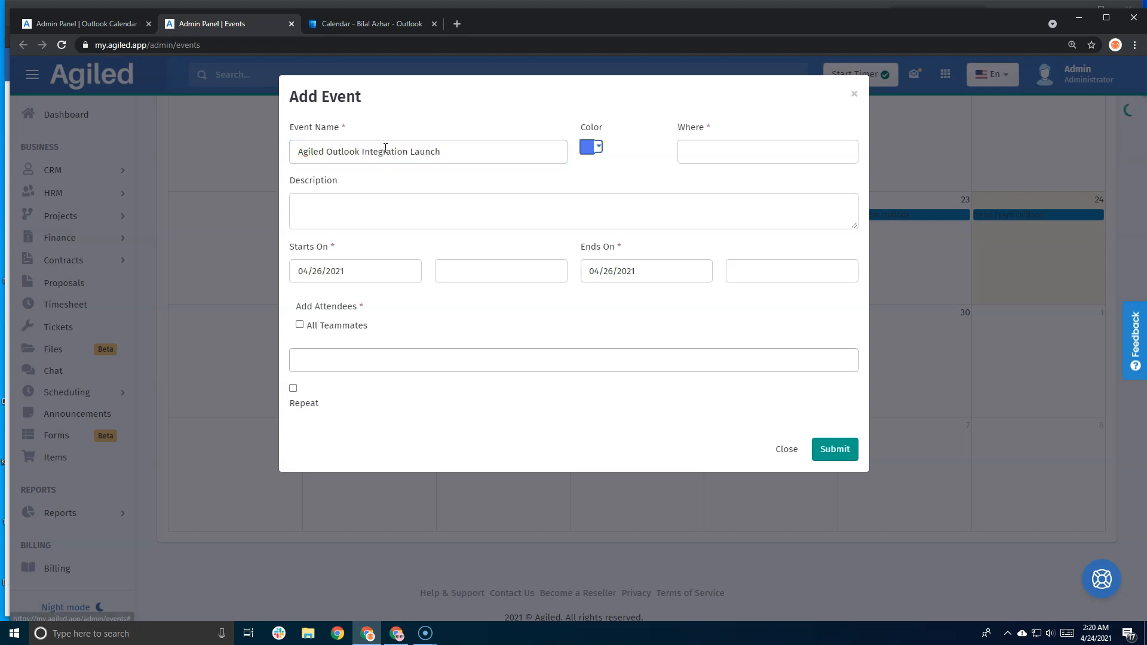
left_click(590, 146)
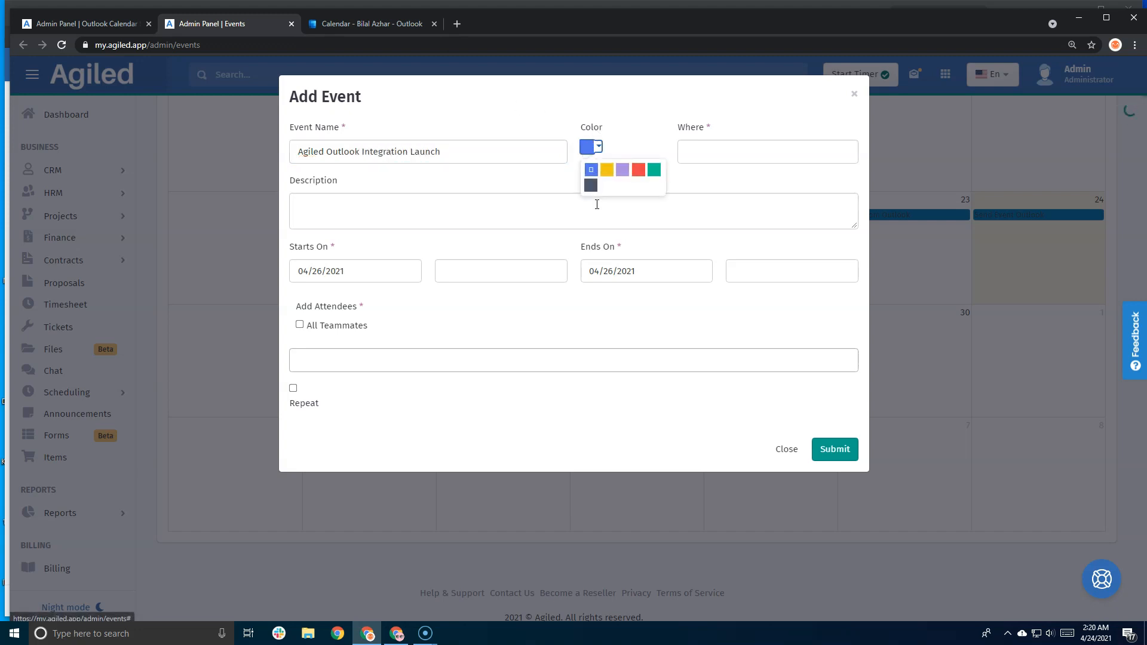
left_click(623, 170)
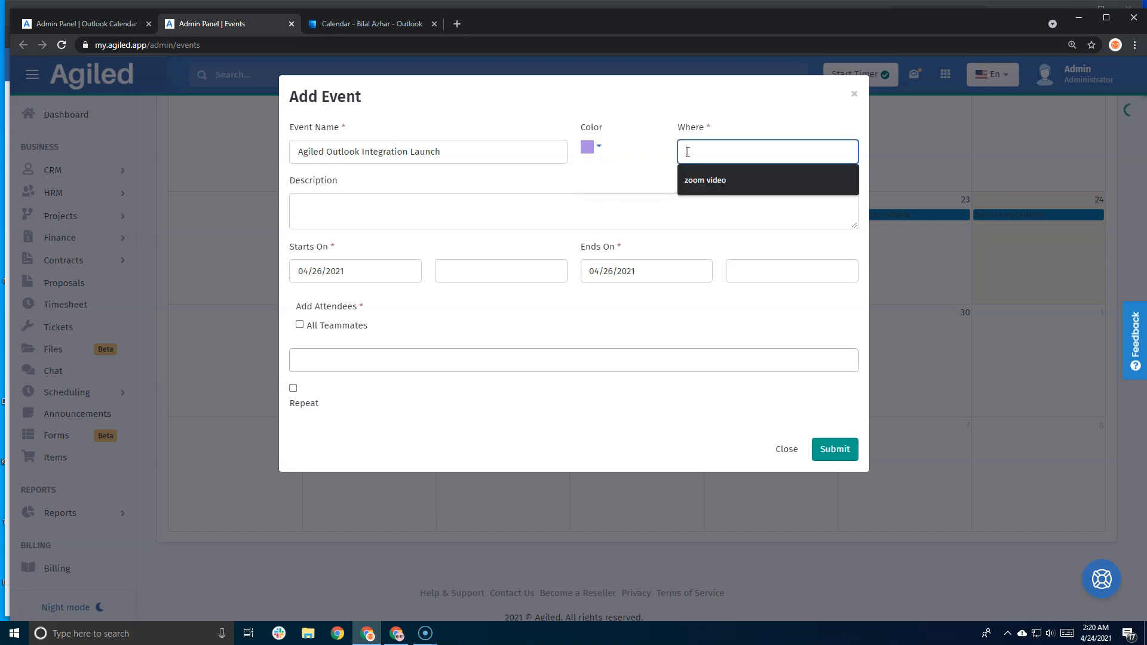
left_click(705, 180)
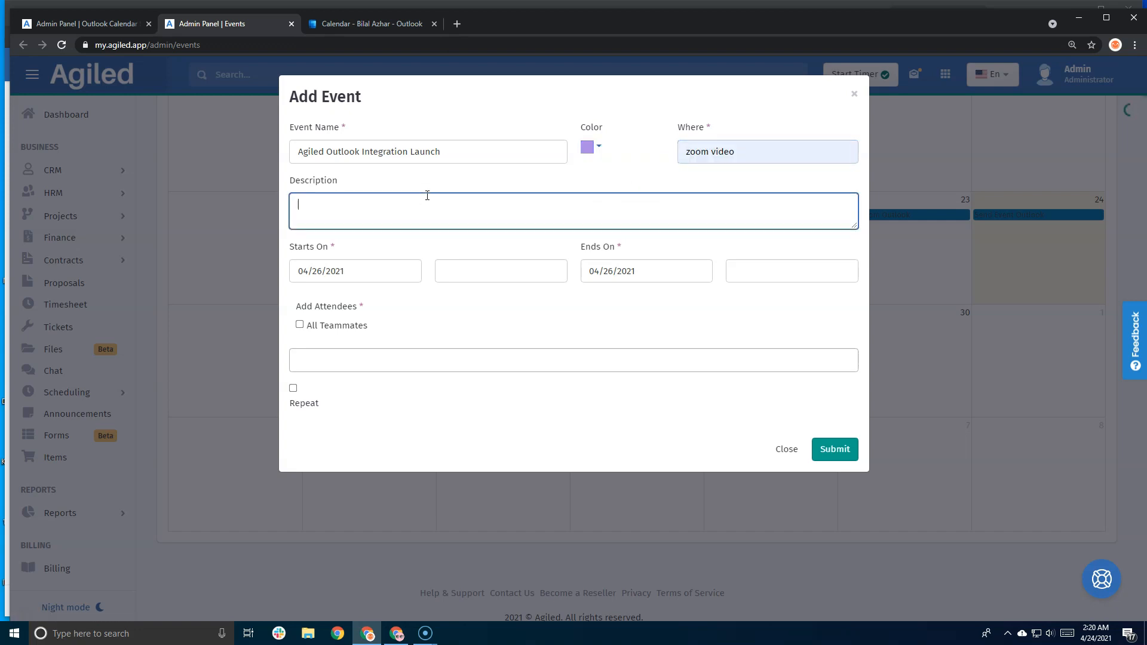
type("This")
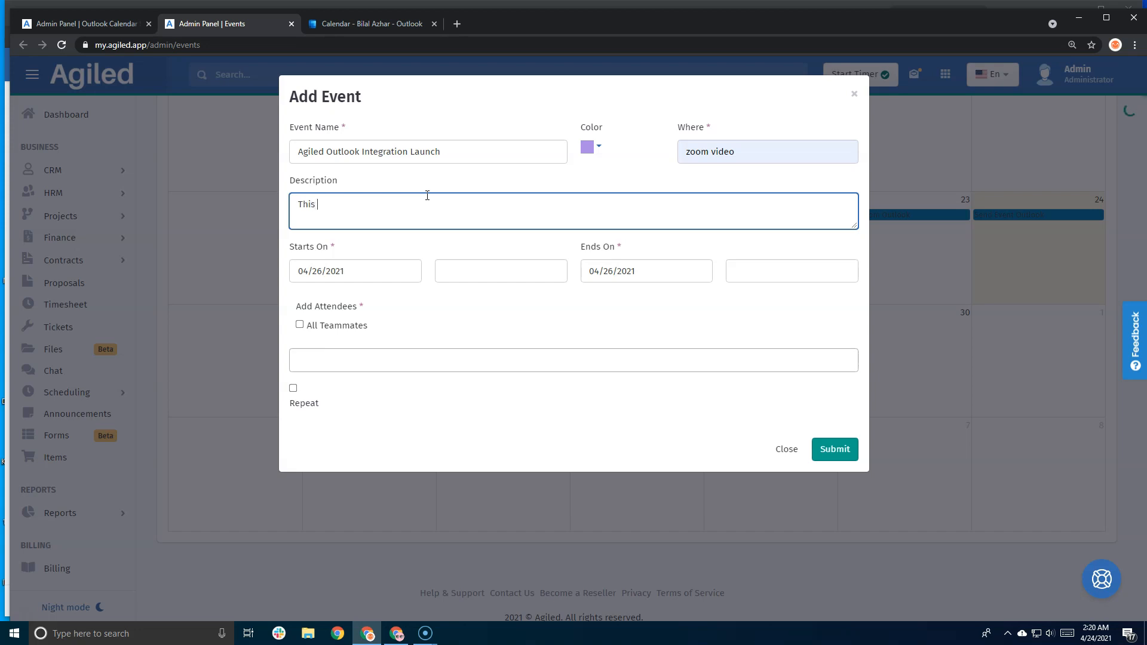
type("is description")
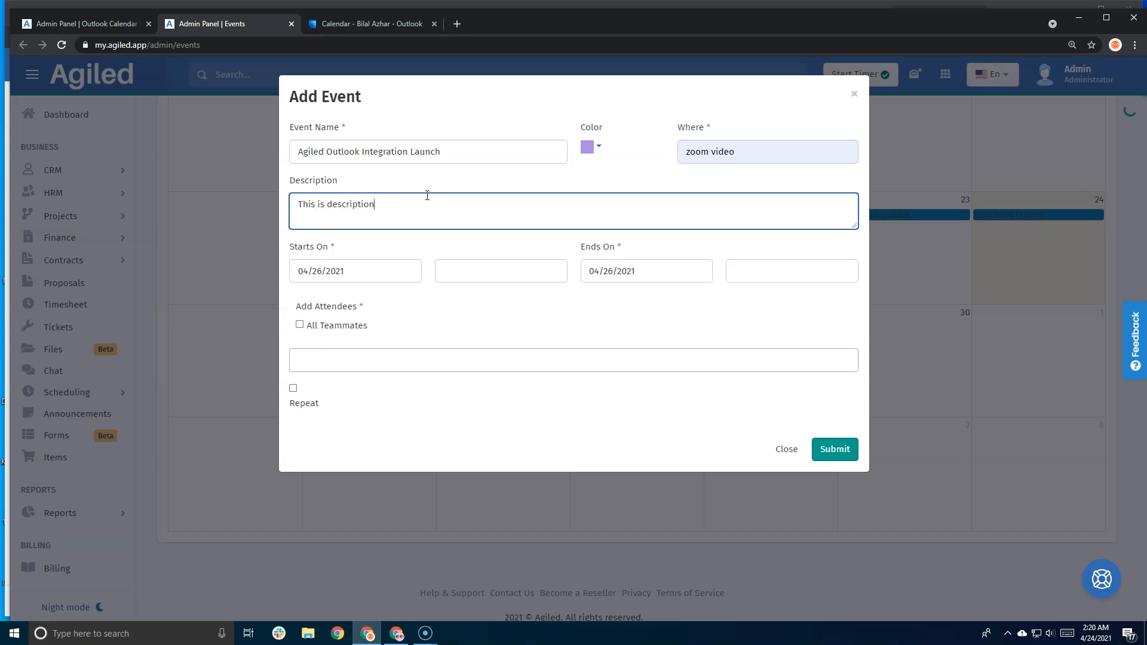
- Set the event to 1:00–4:00 PM, add the teammate attendees, and submit it
left_click(501, 271)
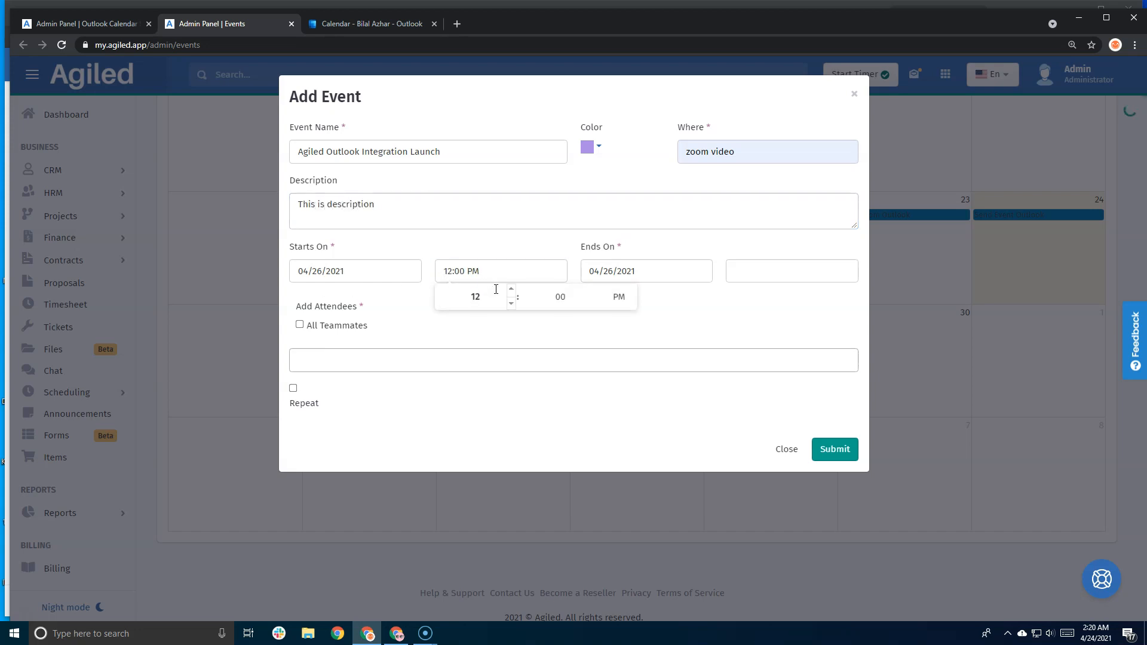
left_click(510, 288)
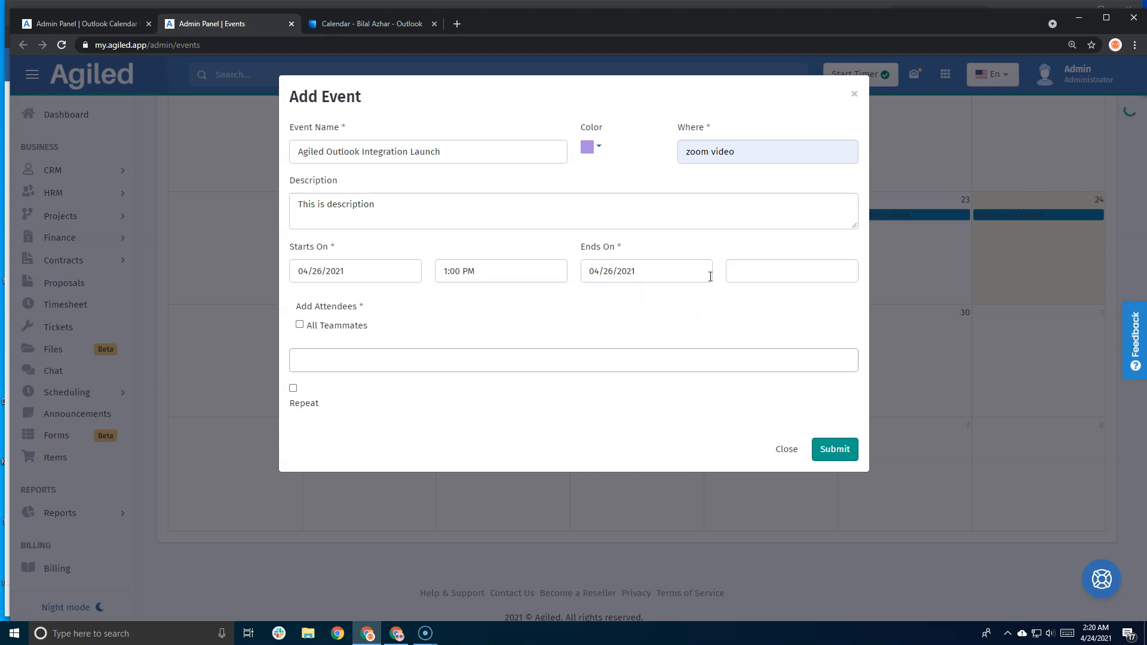
left_click(790, 271)
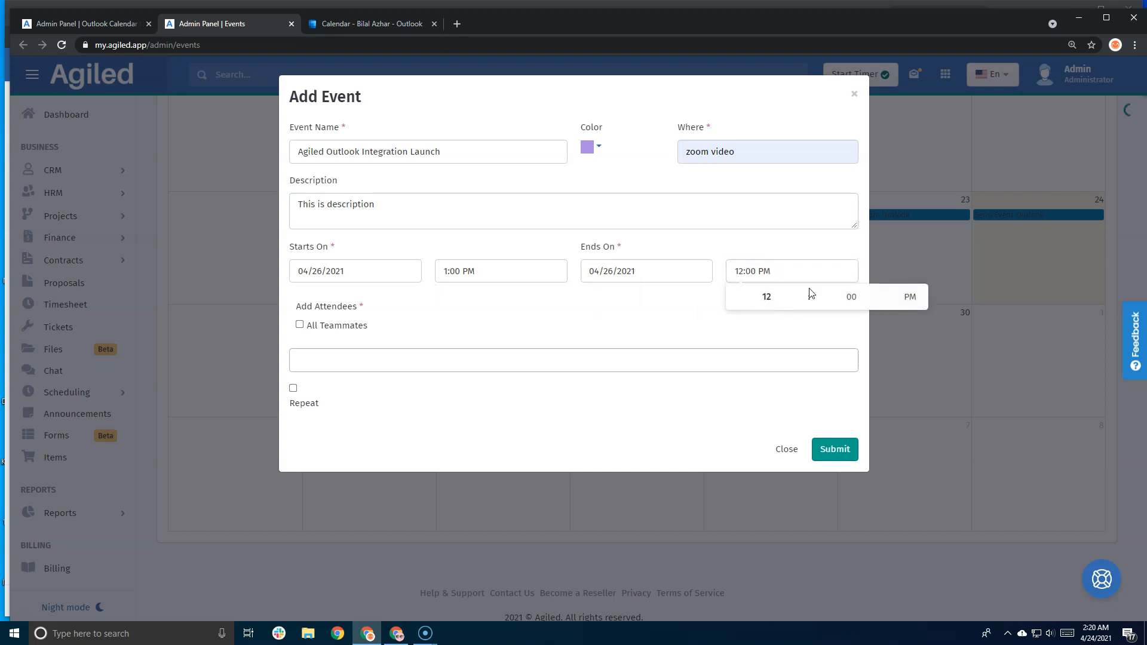
left_click(802, 291)
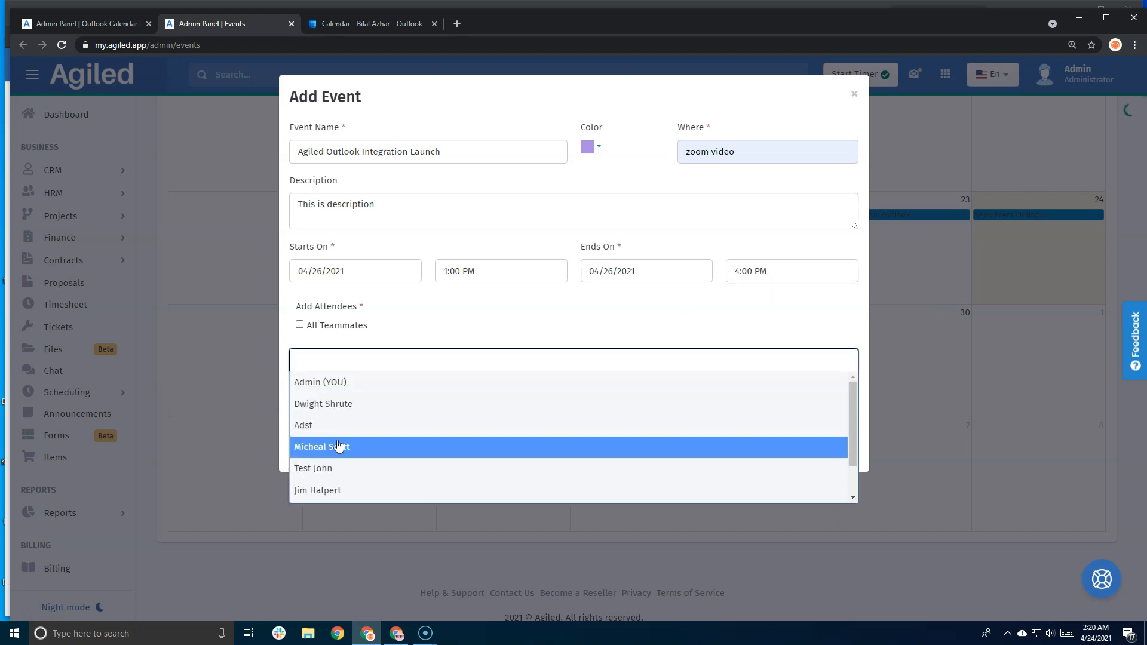
left_click(321, 445)
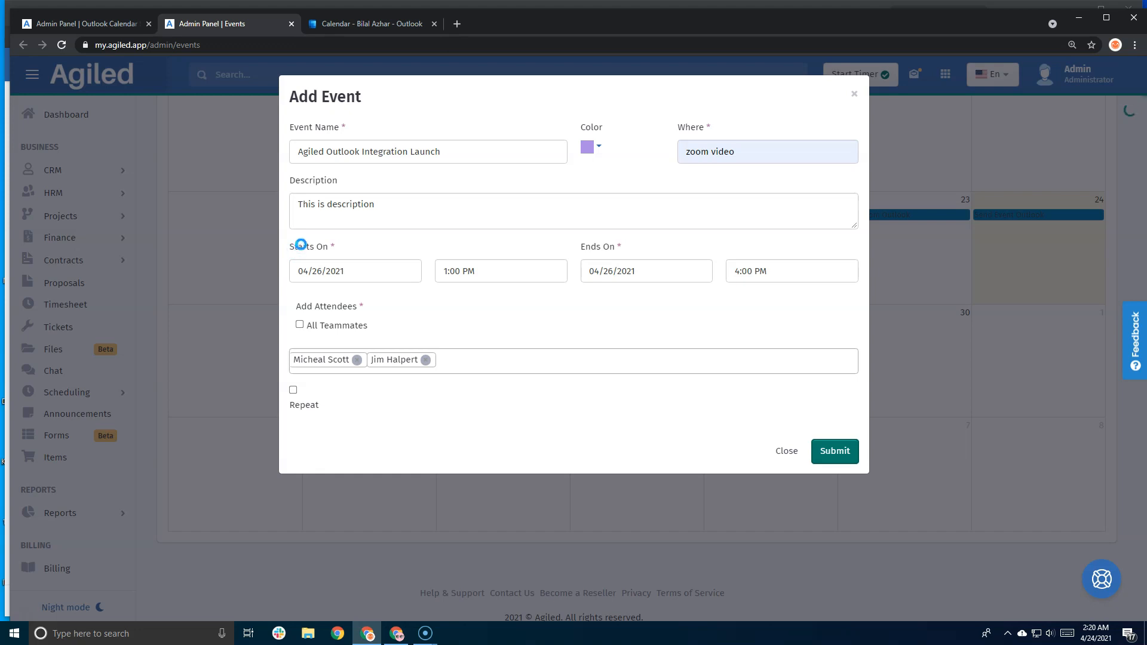
left_click(834, 451)
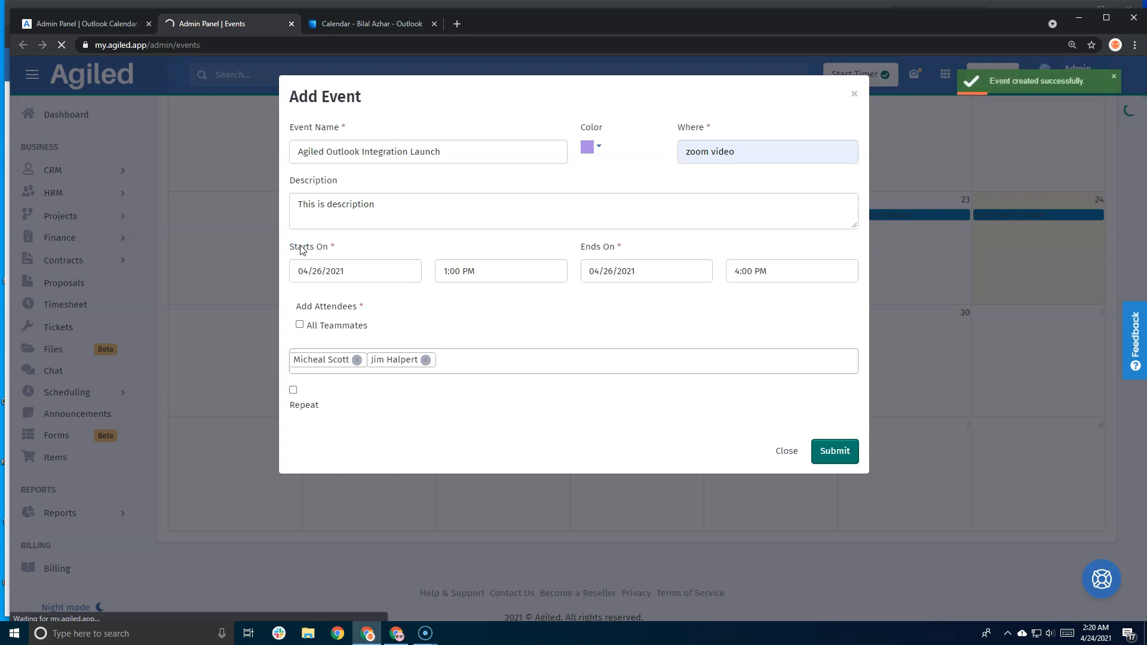
- View the Agiled Outlook Integration Launch event on April 26 in Outlook Calendar, then close its details
left_click(834, 451)
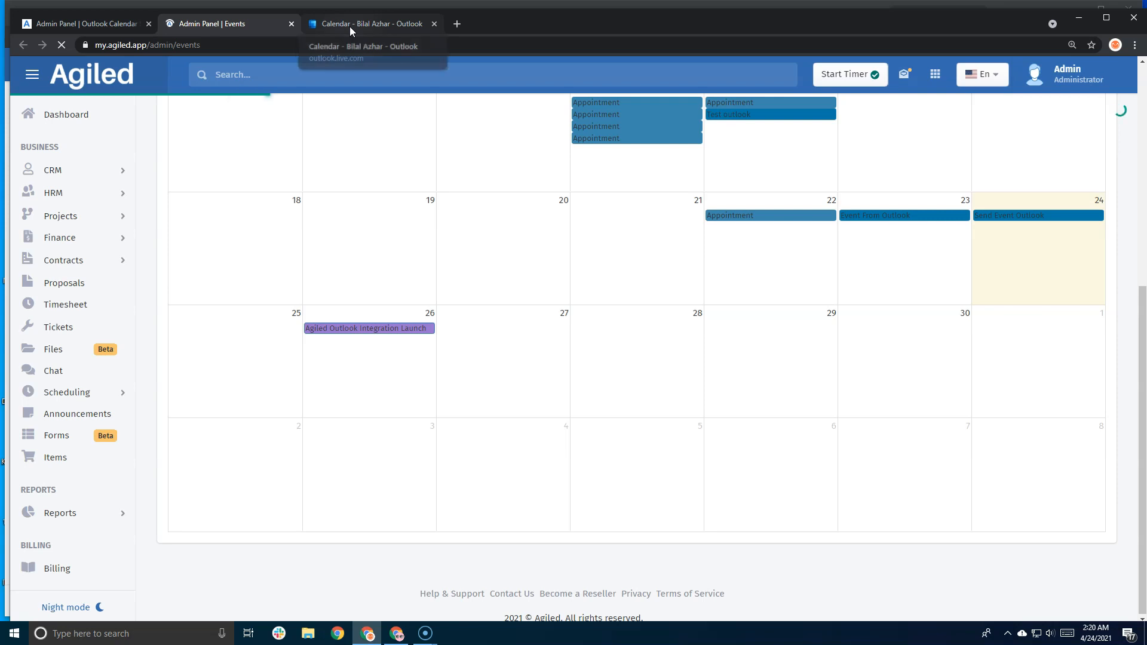
left_click(369, 24)
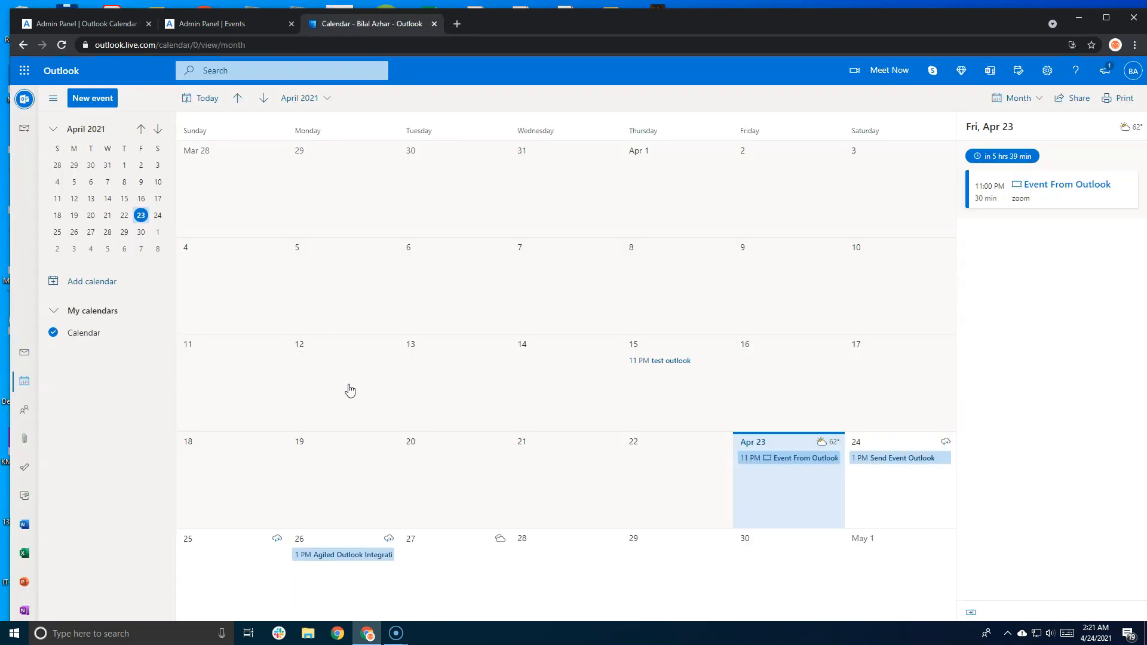
mouse_move(337, 555)
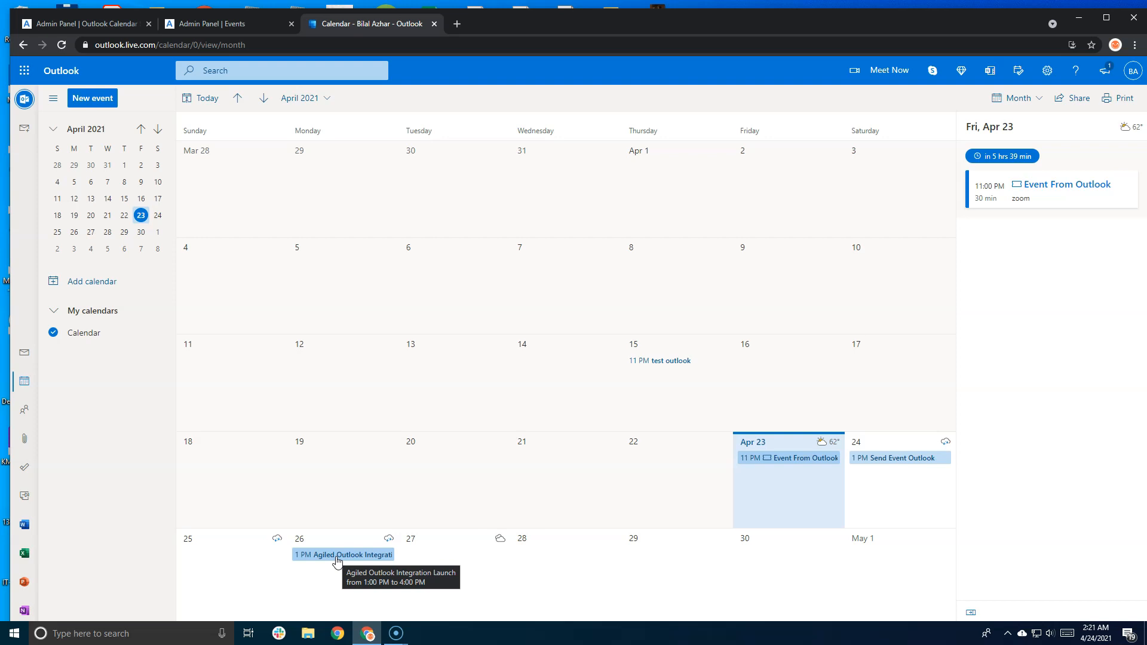
left_click(344, 554)
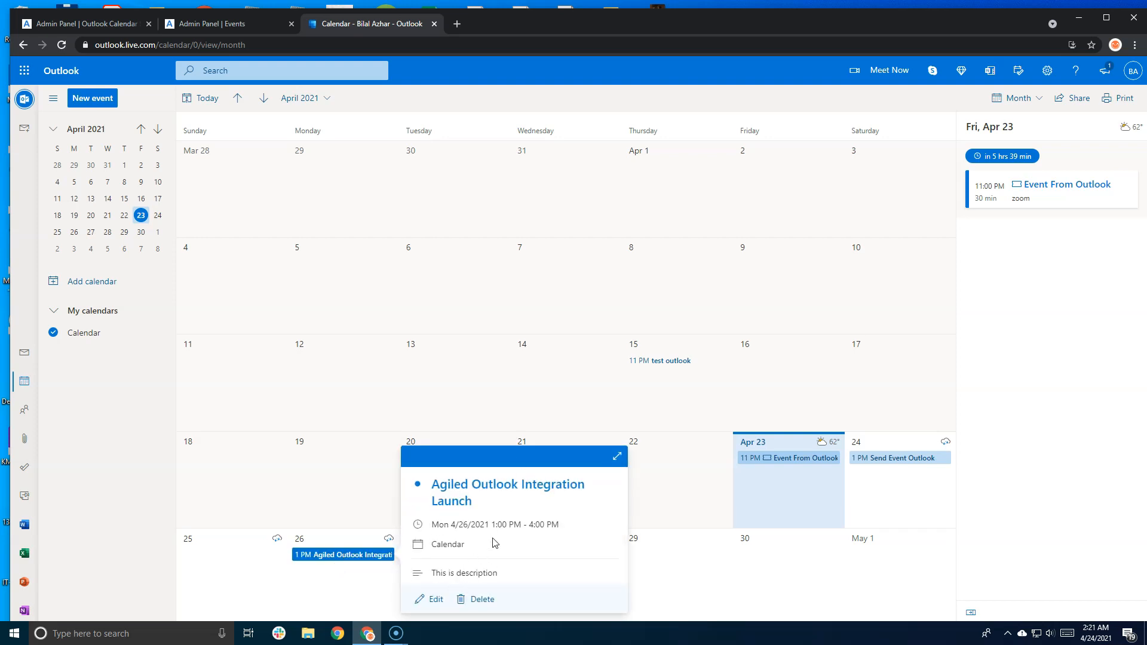
left_click(354, 516)
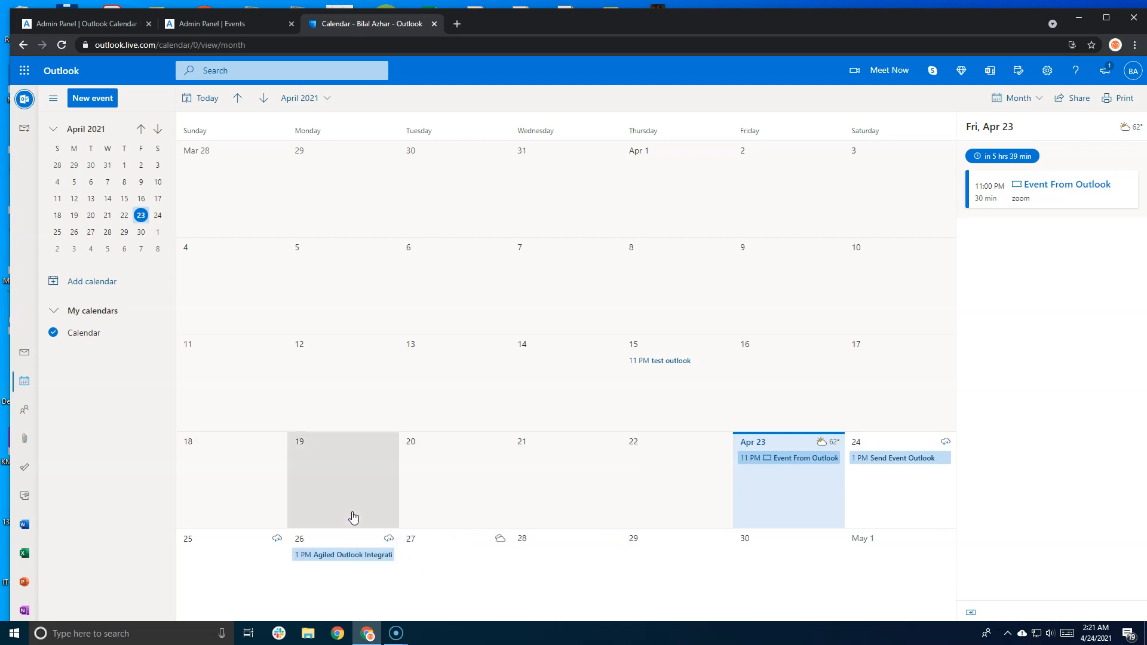